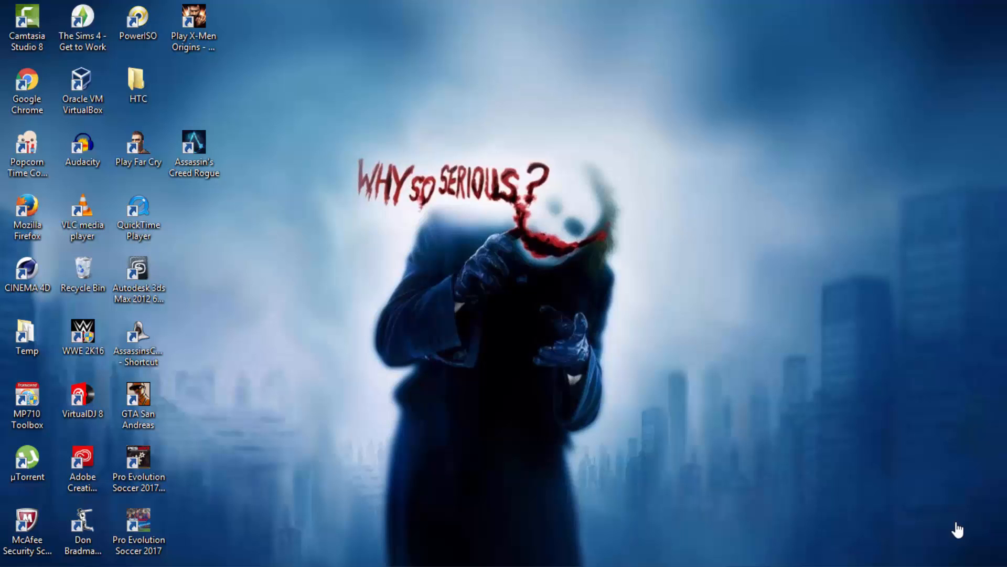
mouse_move(953, 529)
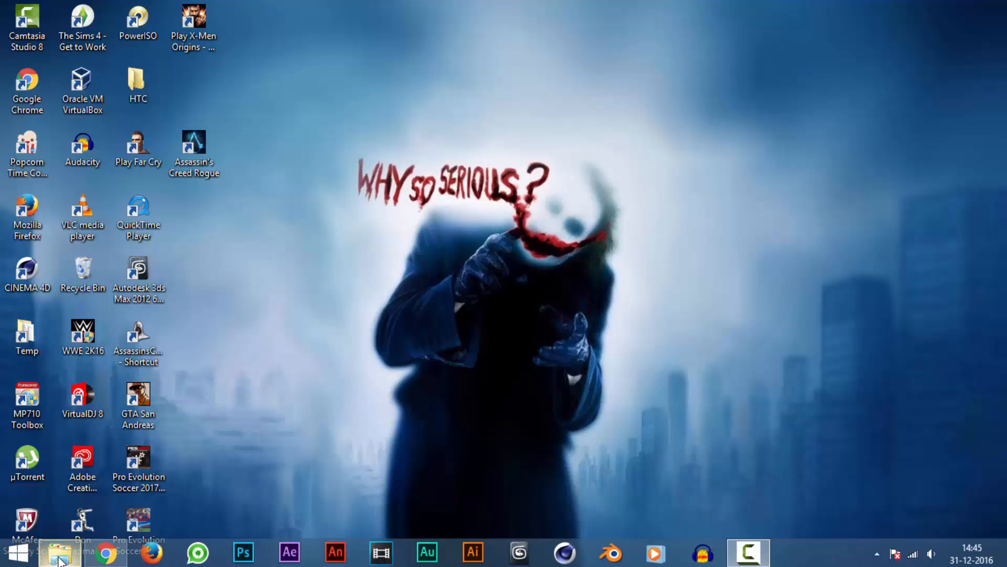
Follow the MediaFire mirror link and start downloading the 22.7 MB USBWebserver v8.6 zip
click(105, 553)
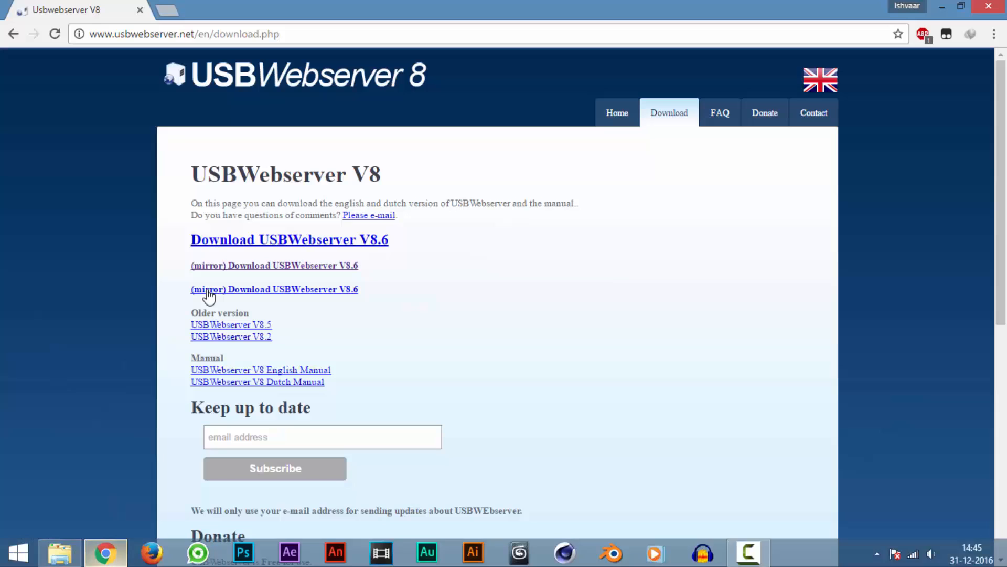
mouse_move(75, 18)
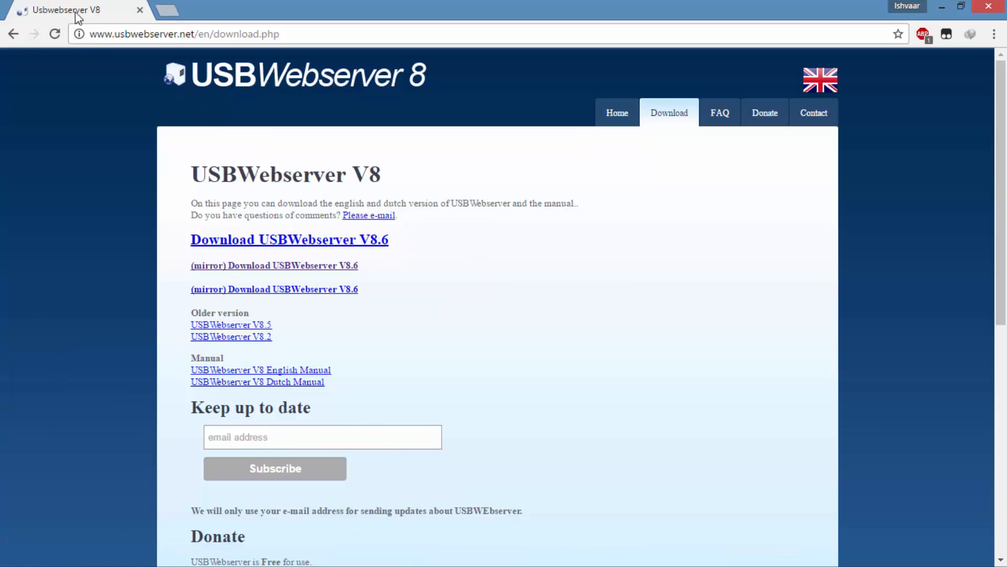
mouse_move(243, 271)
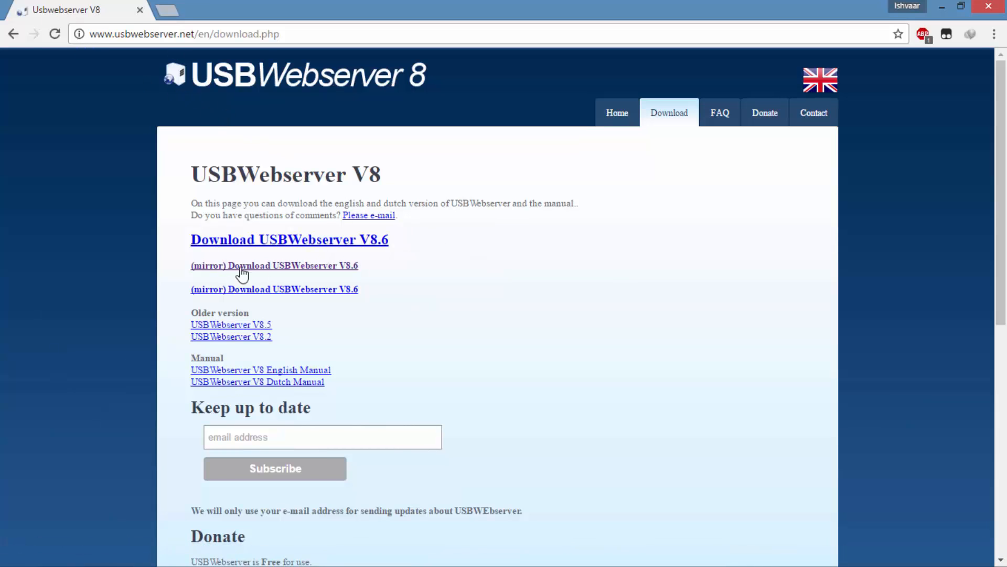
click(274, 266)
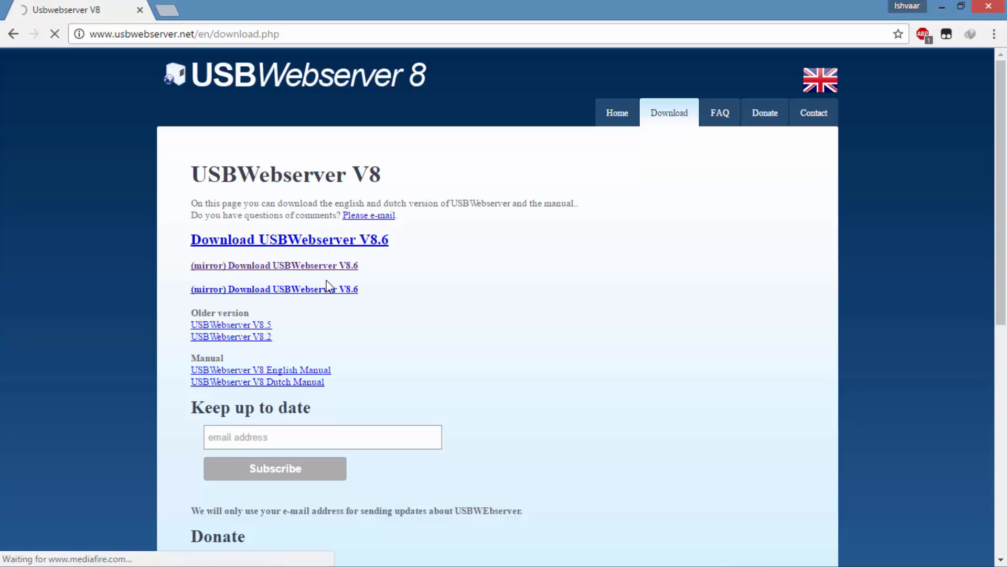
click(289, 240)
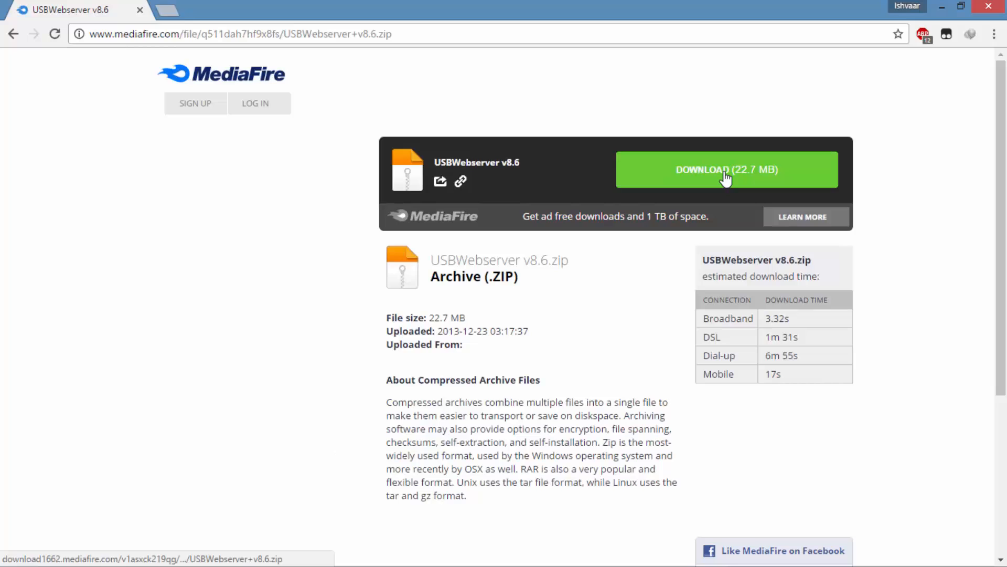
click(727, 169)
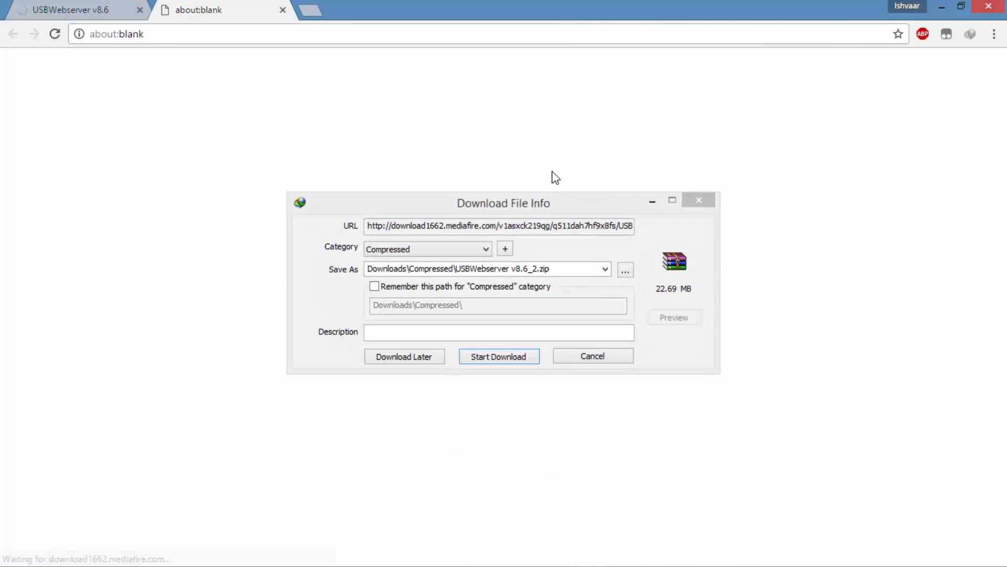
Download USBWebserver v8.6.zip in Internet Download Manager and open its Compressed folder
click(498, 356)
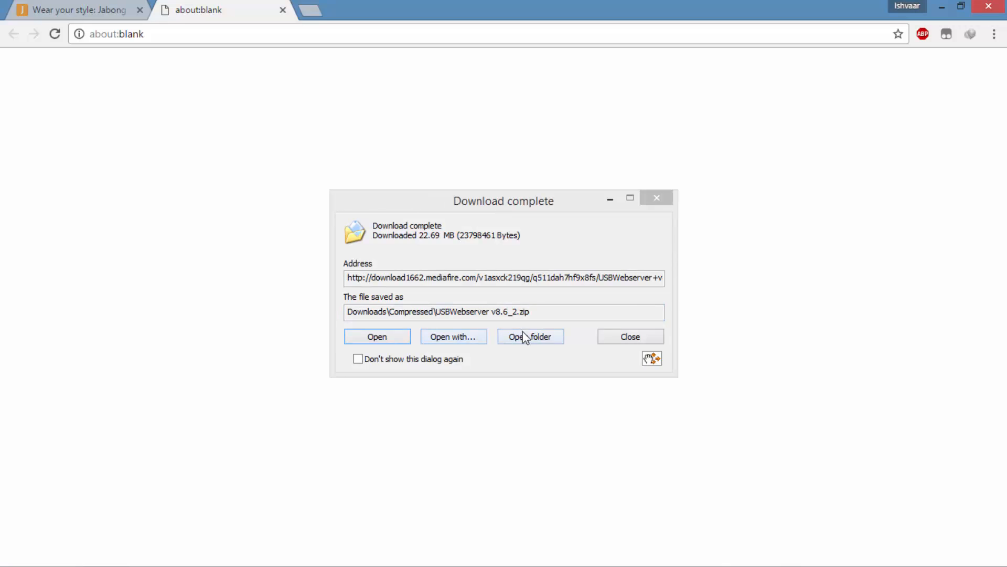
click(530, 336)
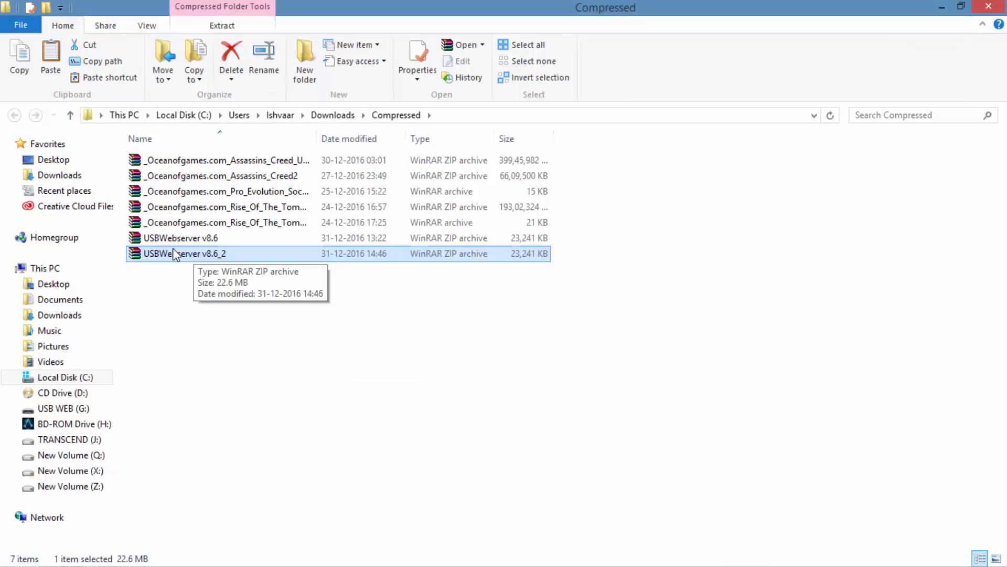
Extract the USBWebserver v8.6 archive to the USB WEB (G:) drive
right_click(180, 238)
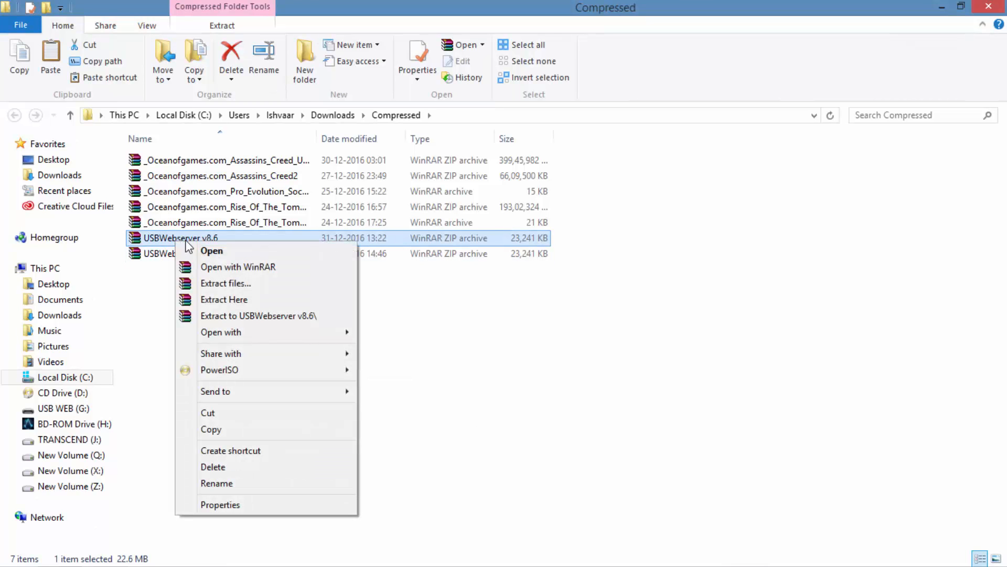
click(225, 282)
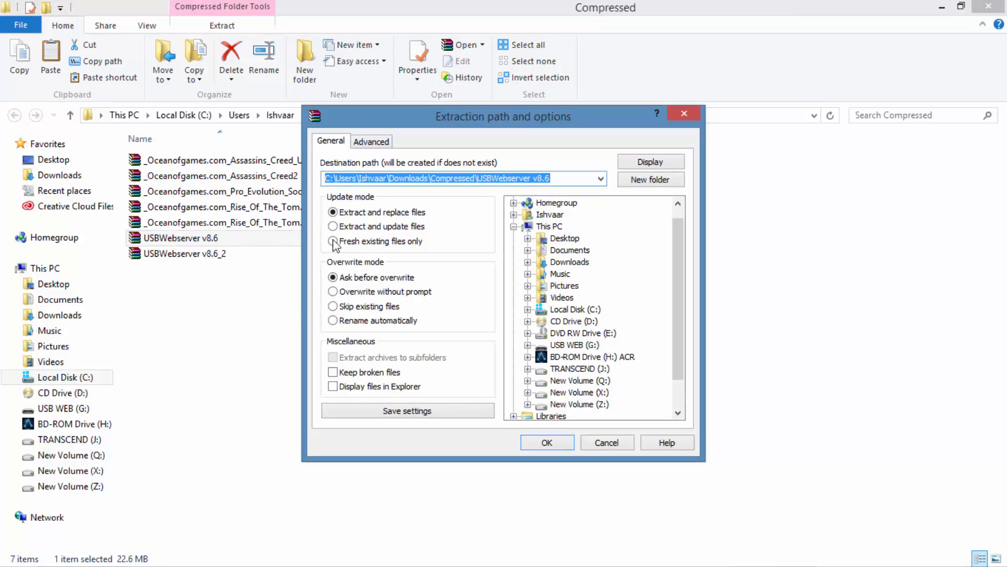
mouse_move(591, 348)
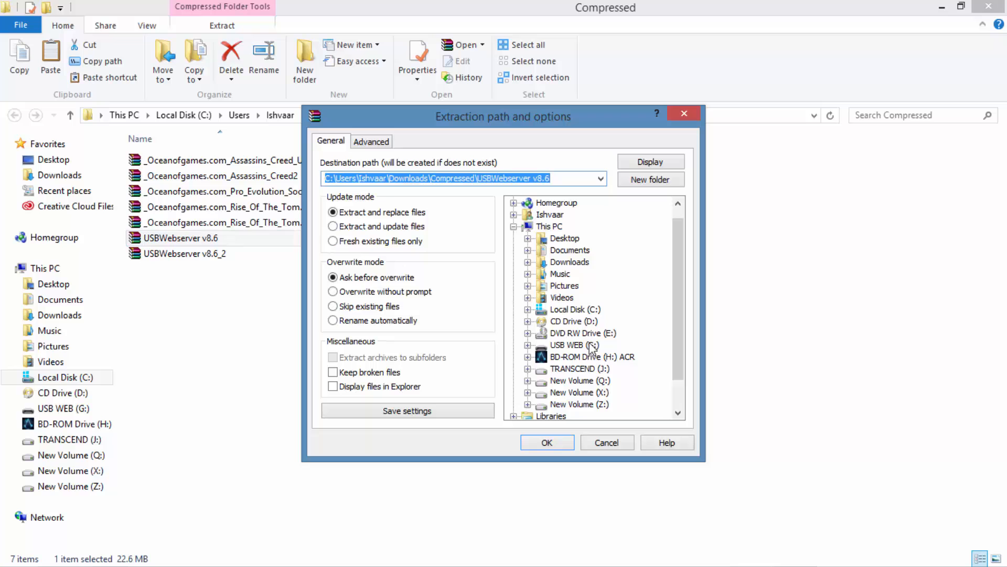
click(574, 346)
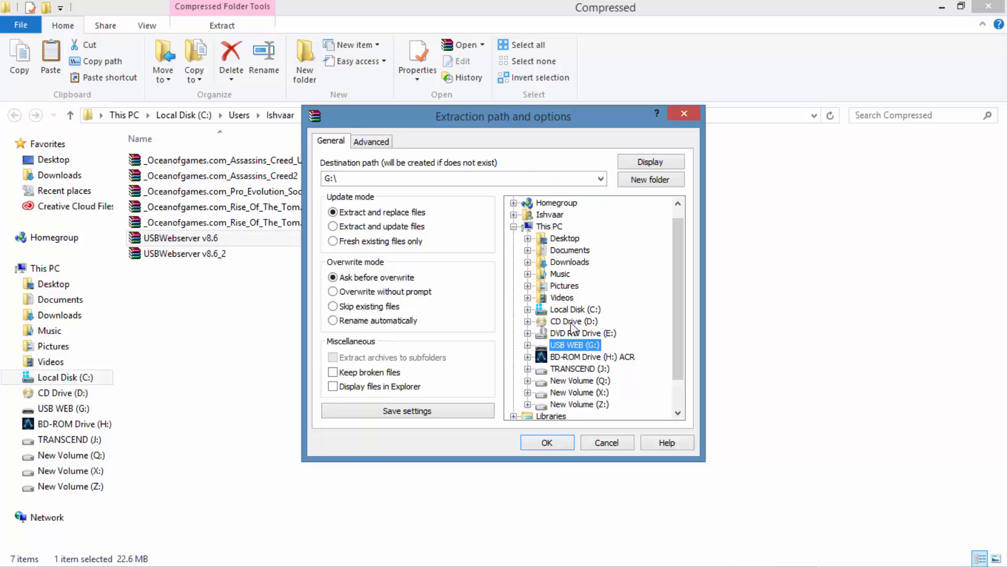
mouse_move(547, 442)
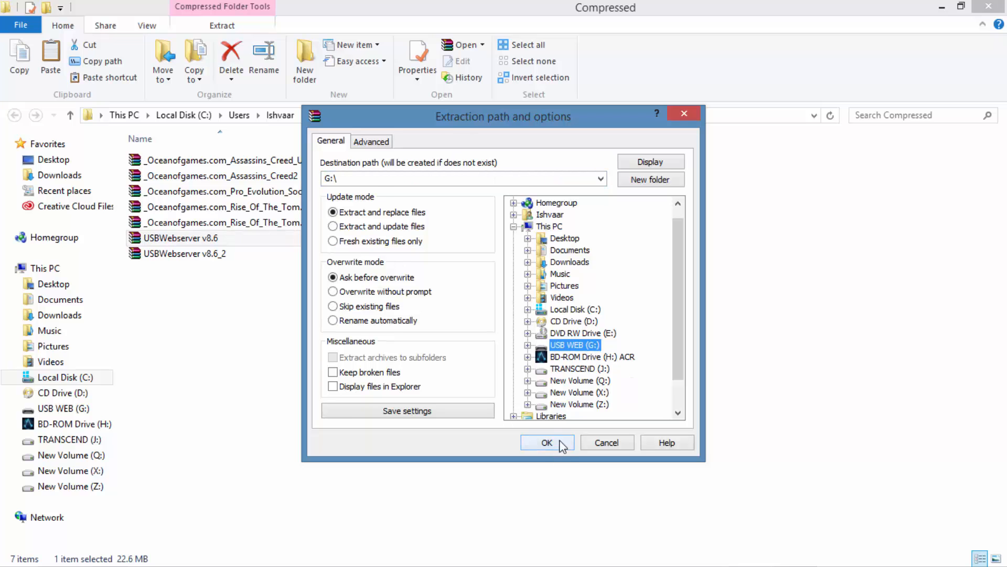
click(547, 441)
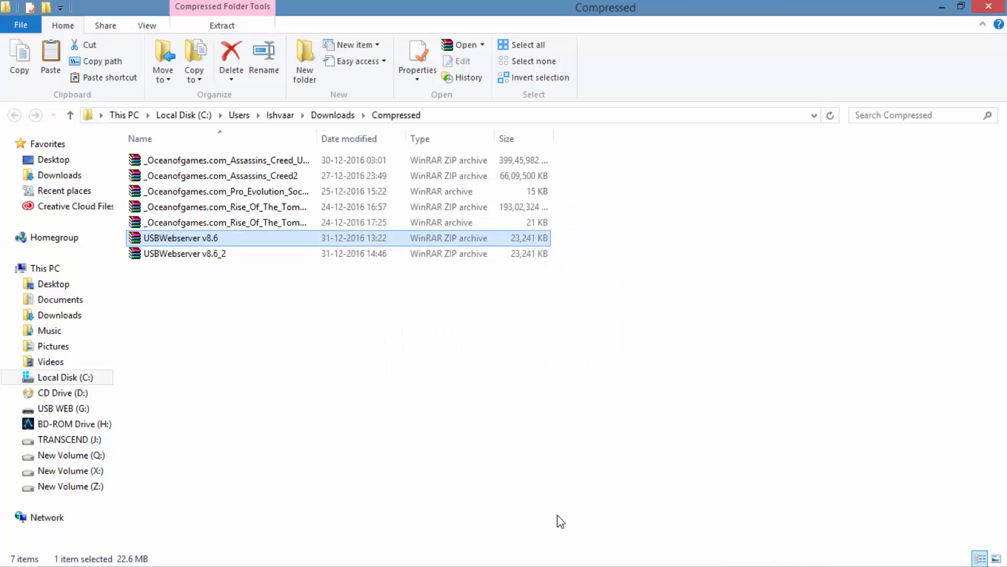
mouse_move(525, 512)
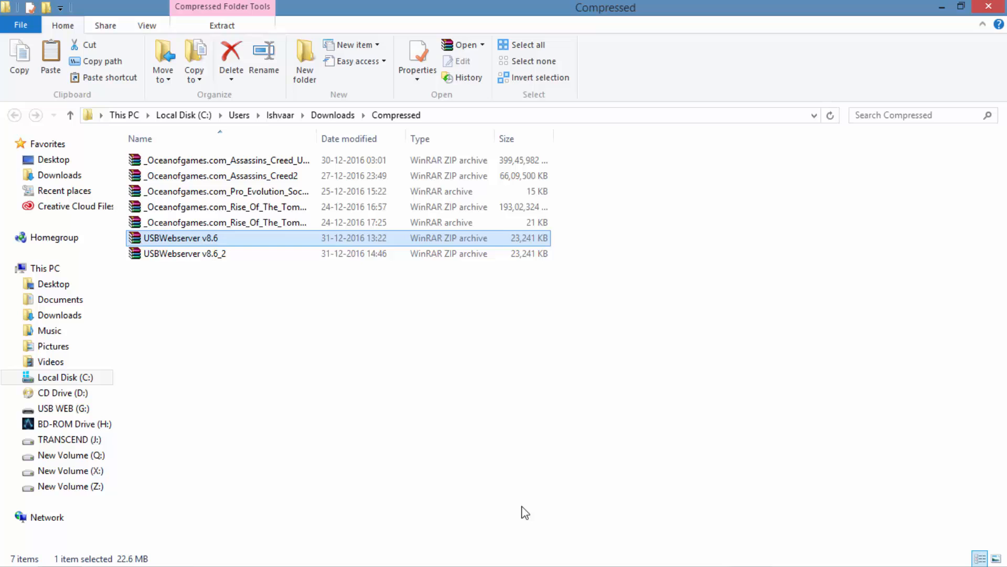
mouse_move(71, 455)
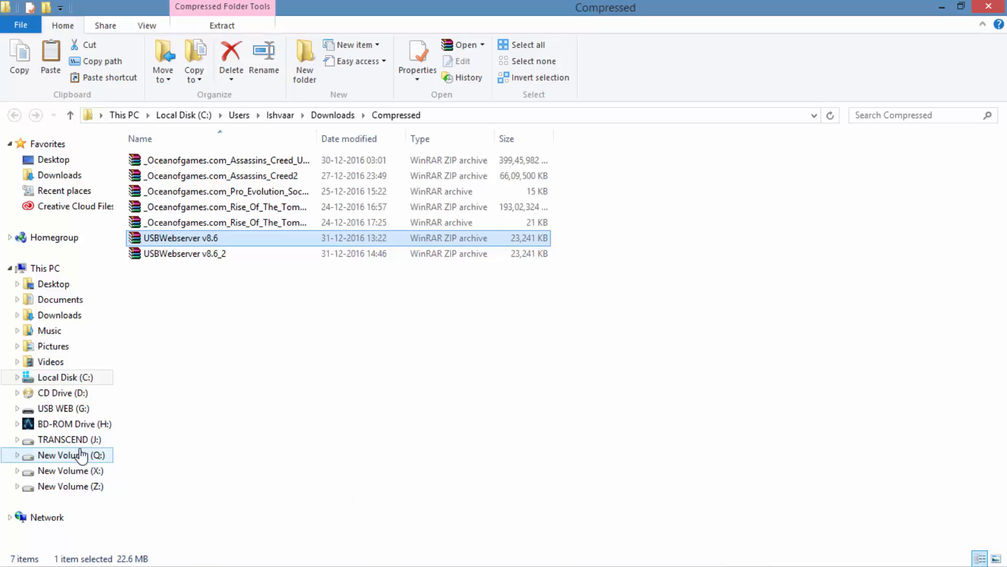
Launch usbwebserver from the USB WEB (G:) drive
click(63, 408)
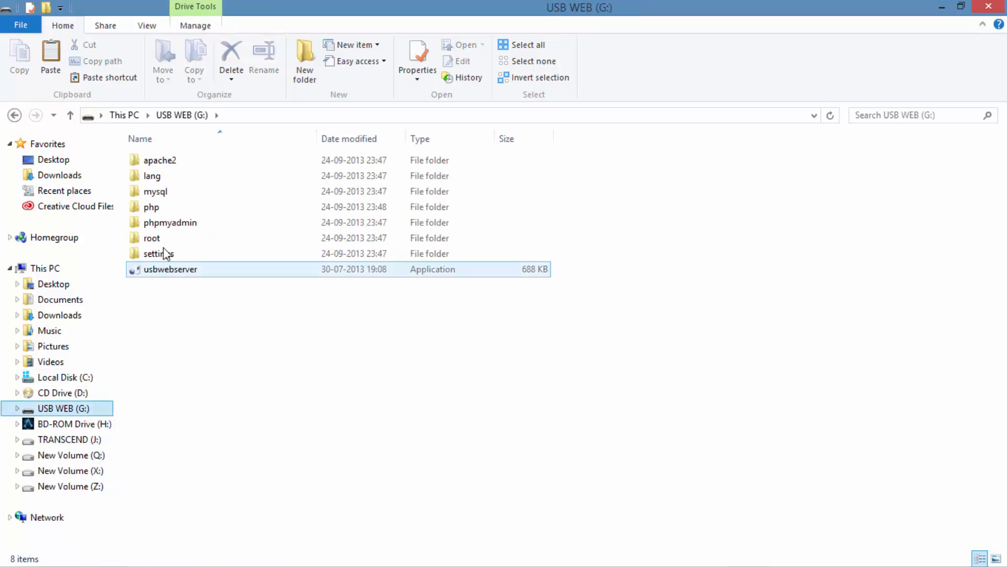
click(151, 238)
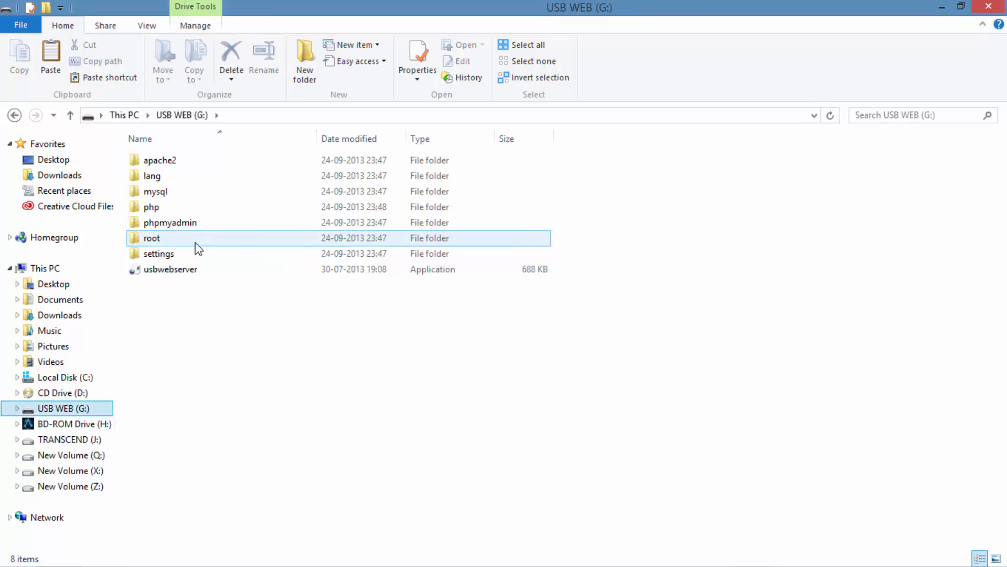
click(170, 268)
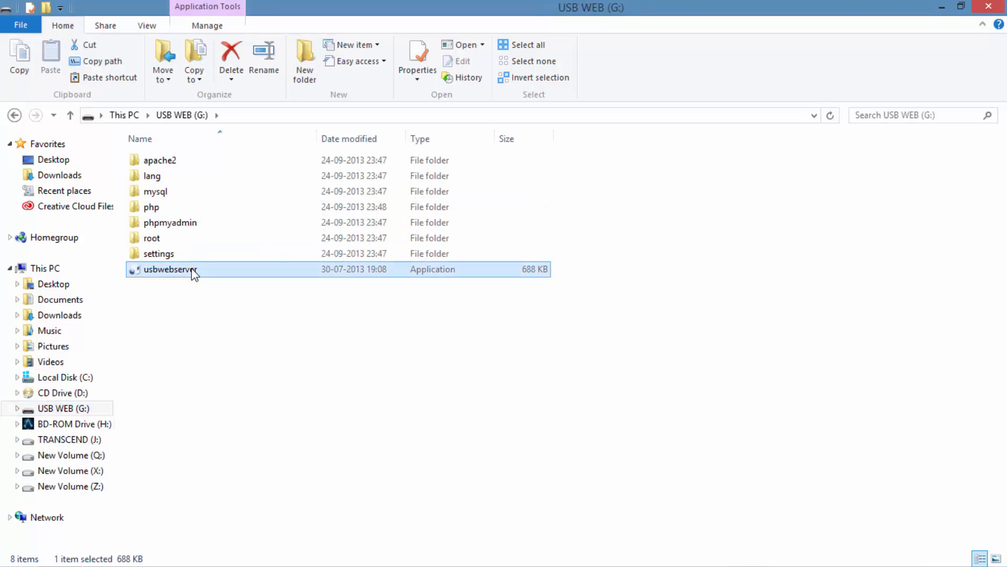
double_click(170, 269)
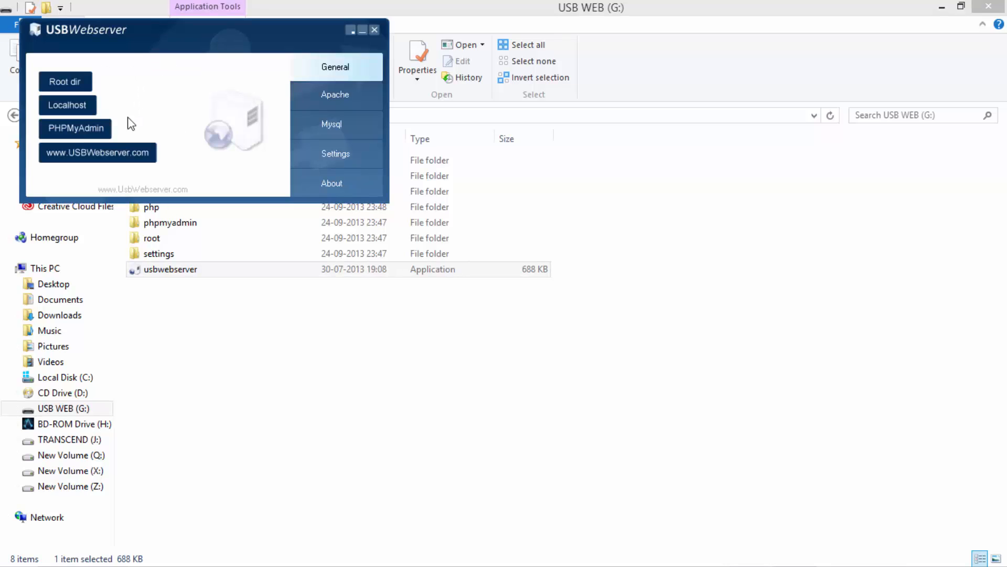
Let Apache and MySQL start, then minimize the USBWebserver window
click(65, 81)
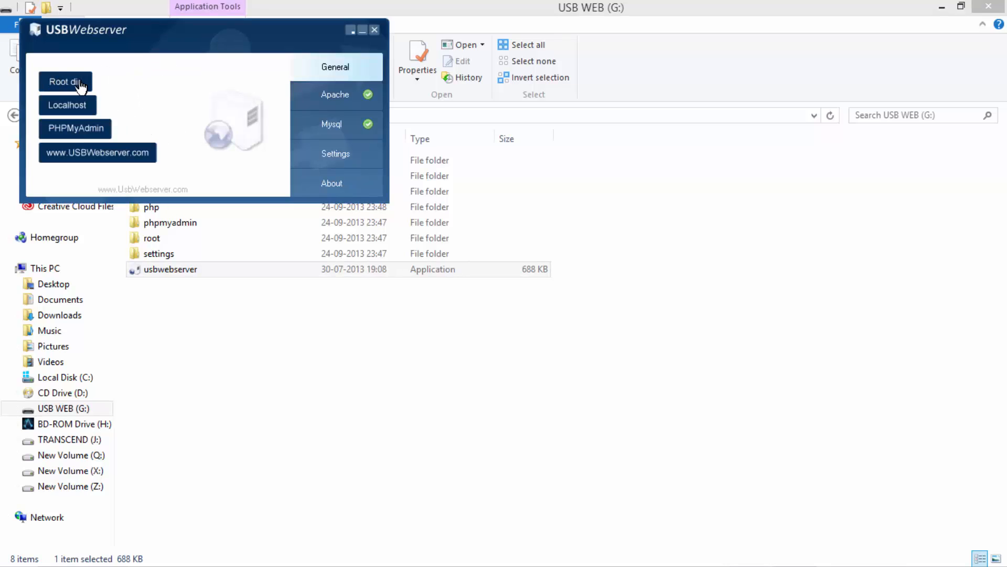
mouse_move(67, 109)
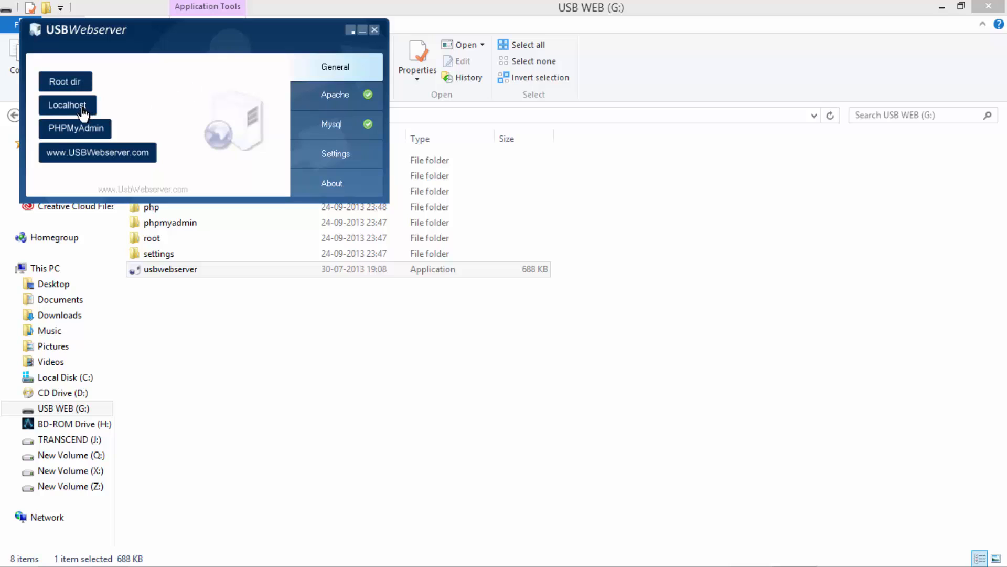
mouse_move(363, 31)
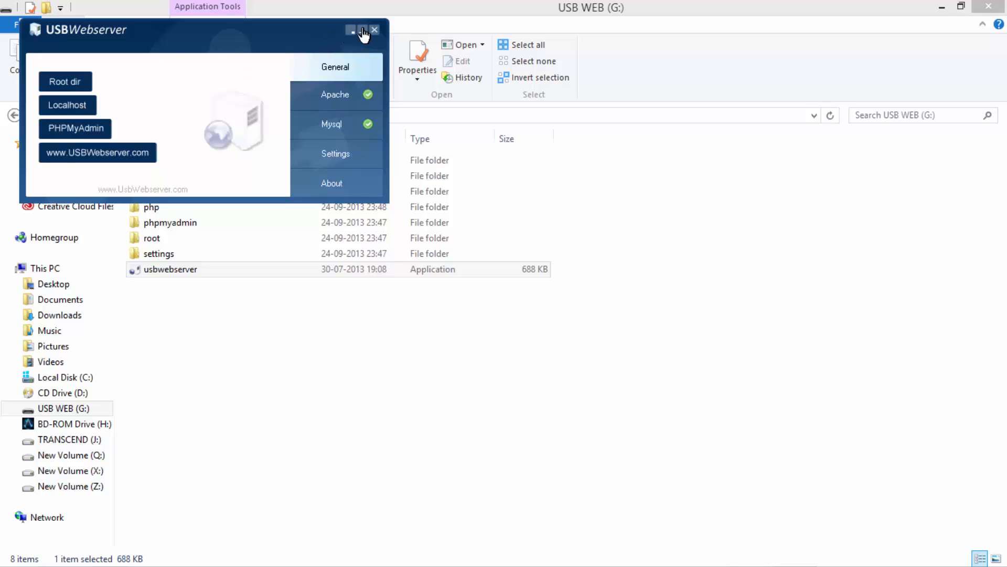
click(351, 30)
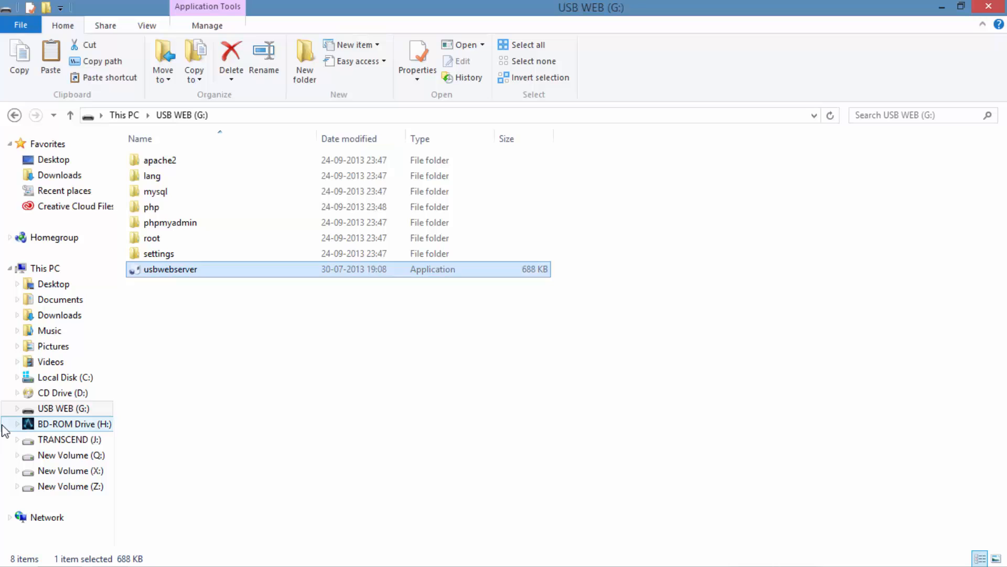
mouse_move(71, 470)
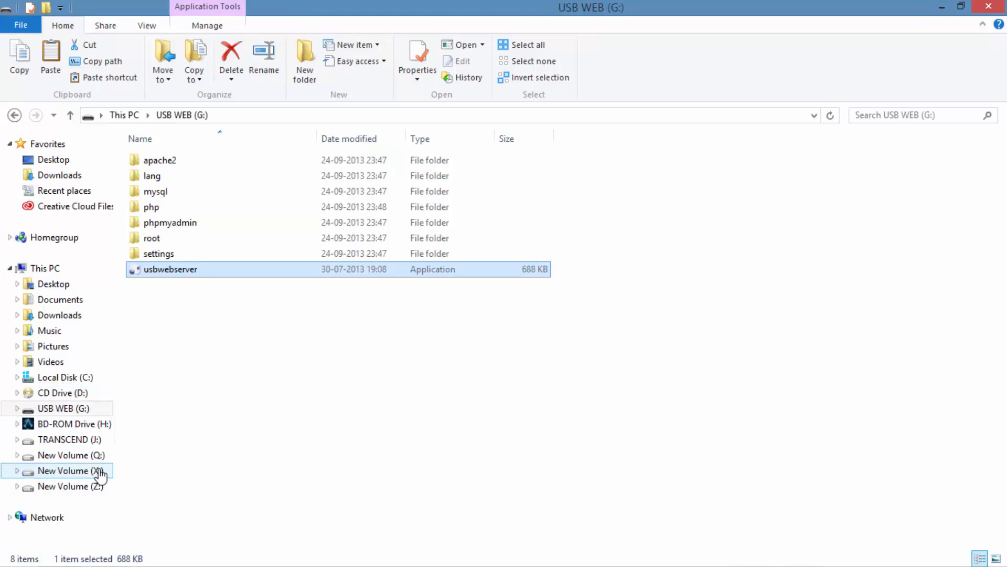
mouse_move(92, 314)
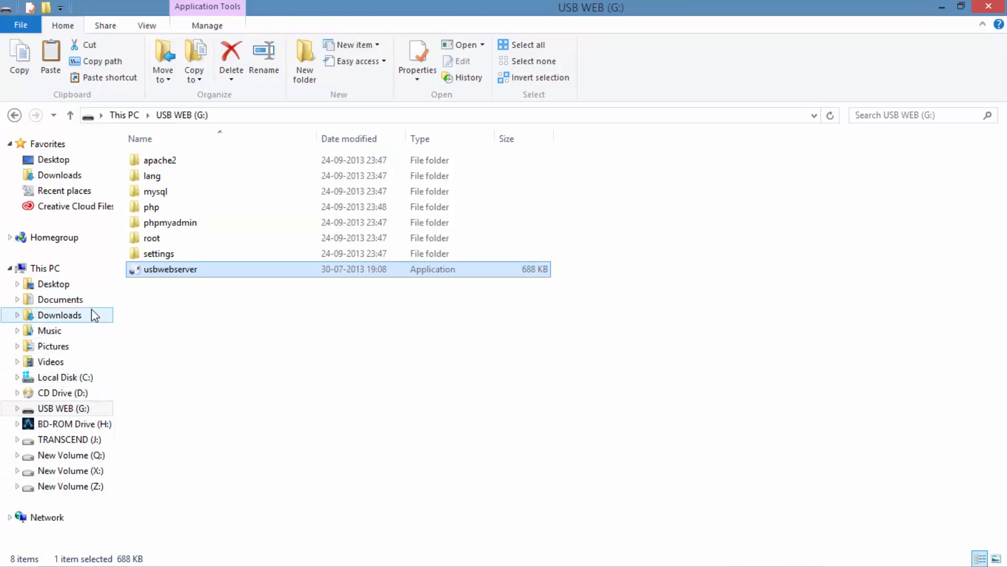
Move the INDEX HTML file from Documents into the USB drive's root folder
click(60, 298)
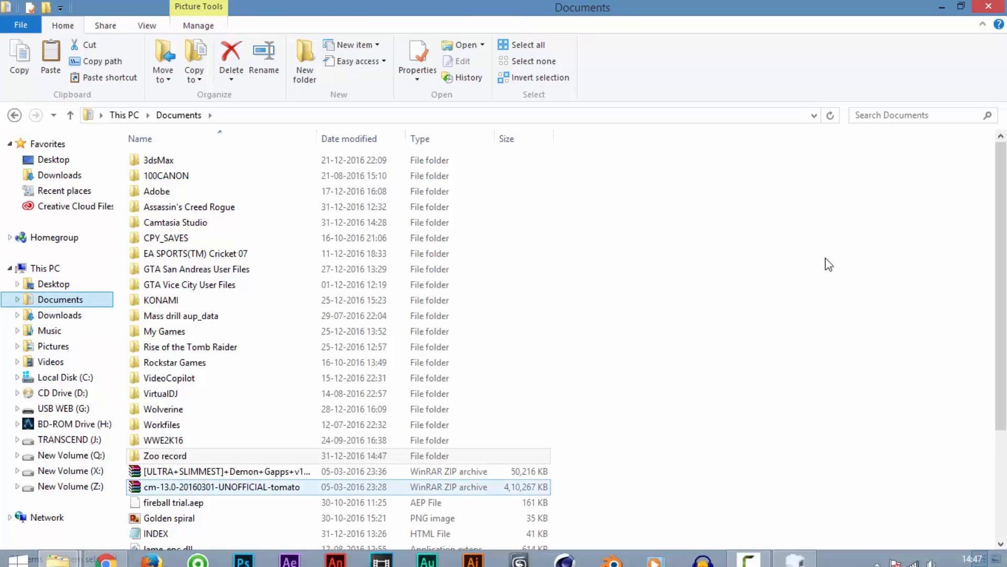
click(155, 533)
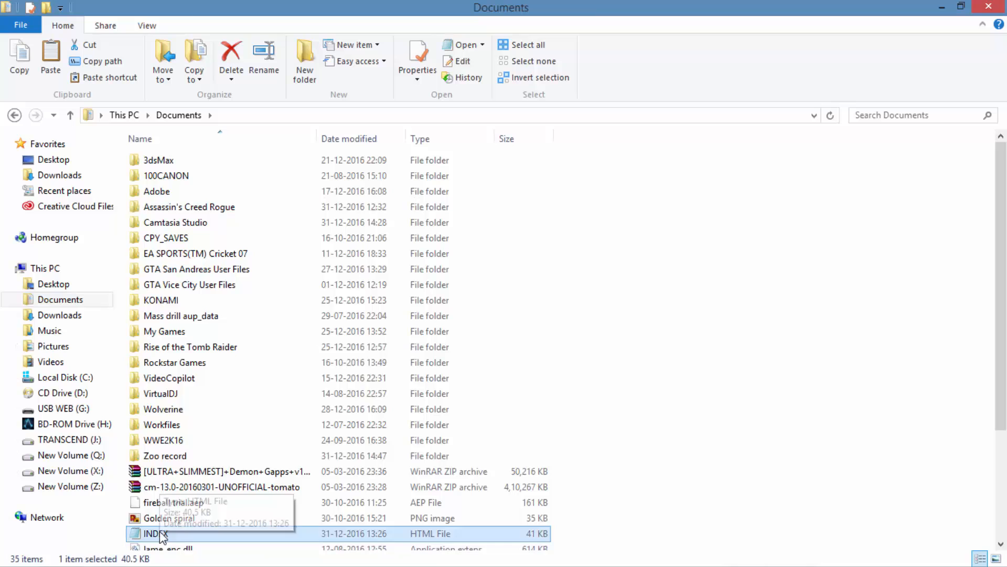
mouse_move(89, 470)
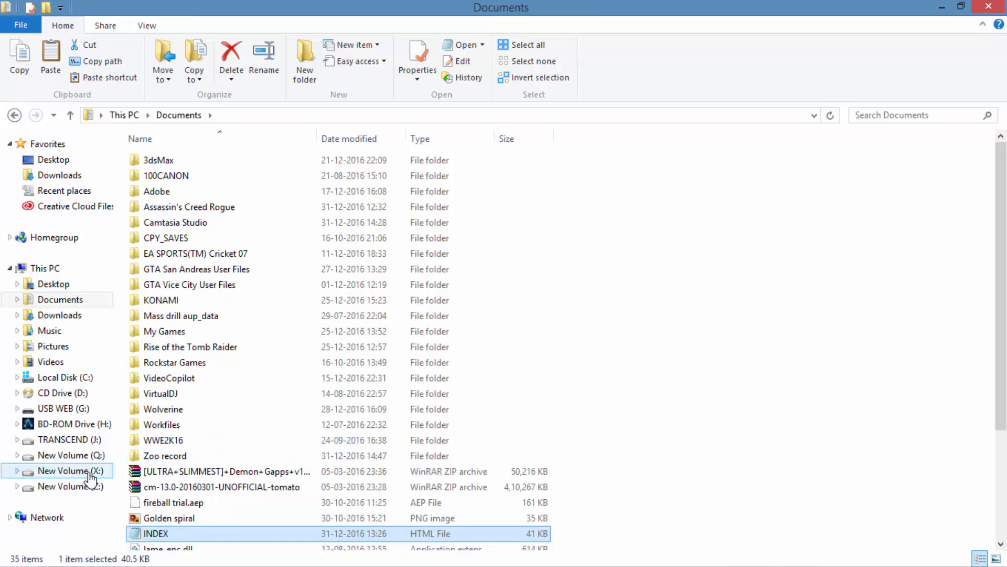
click(63, 408)
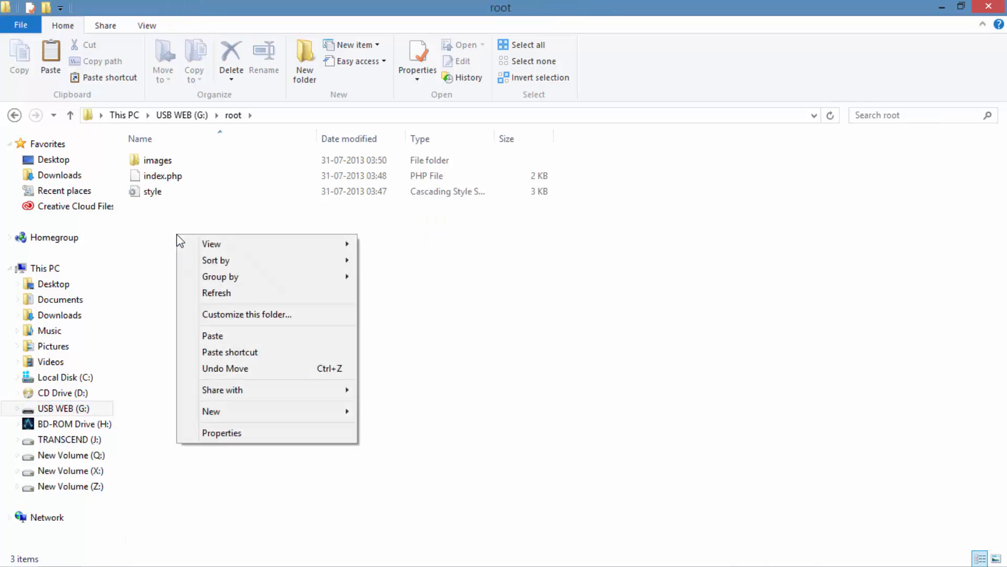
Refresh the root folder and permanently delete index.php
click(212, 334)
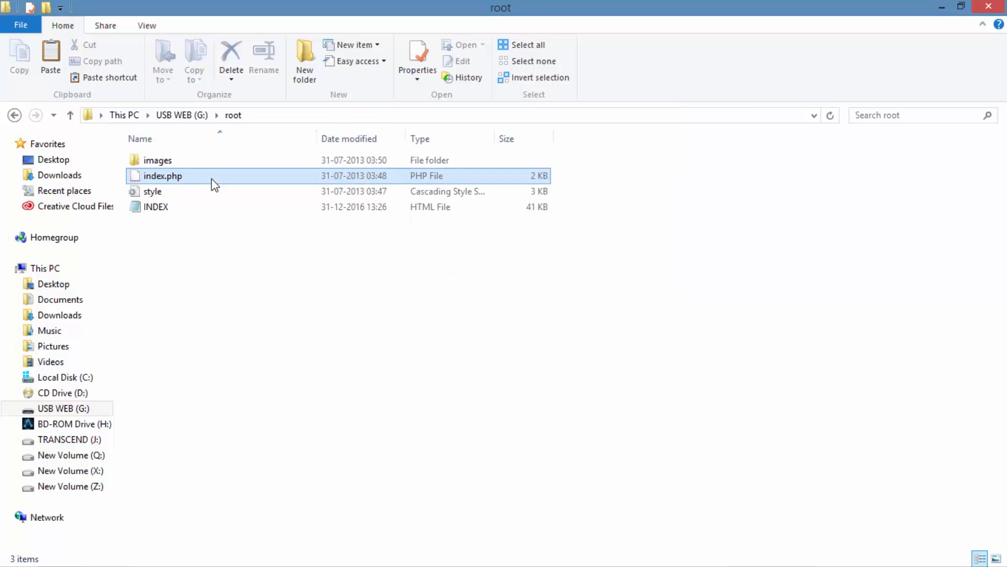
mouse_move(173, 187)
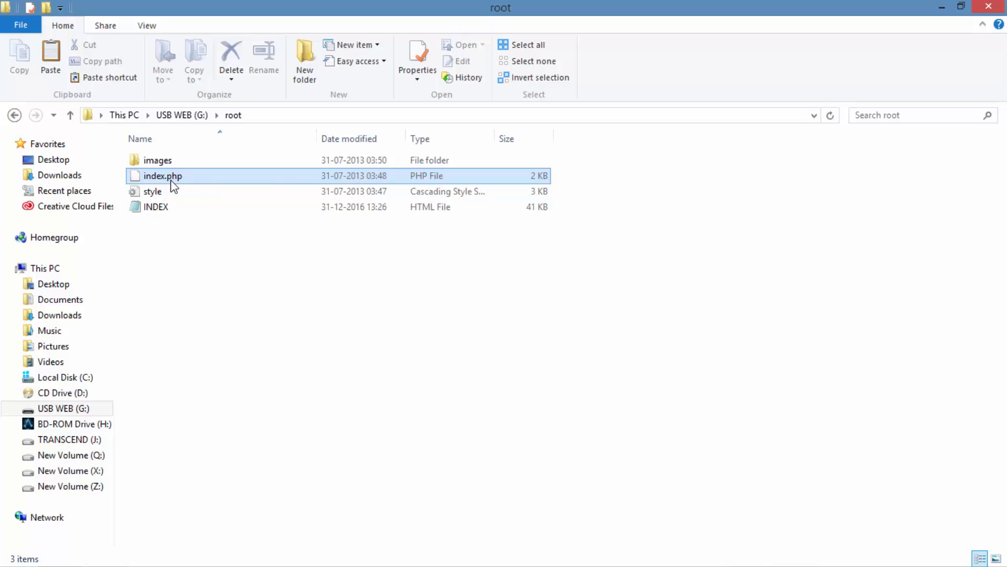
right_click(162, 175)
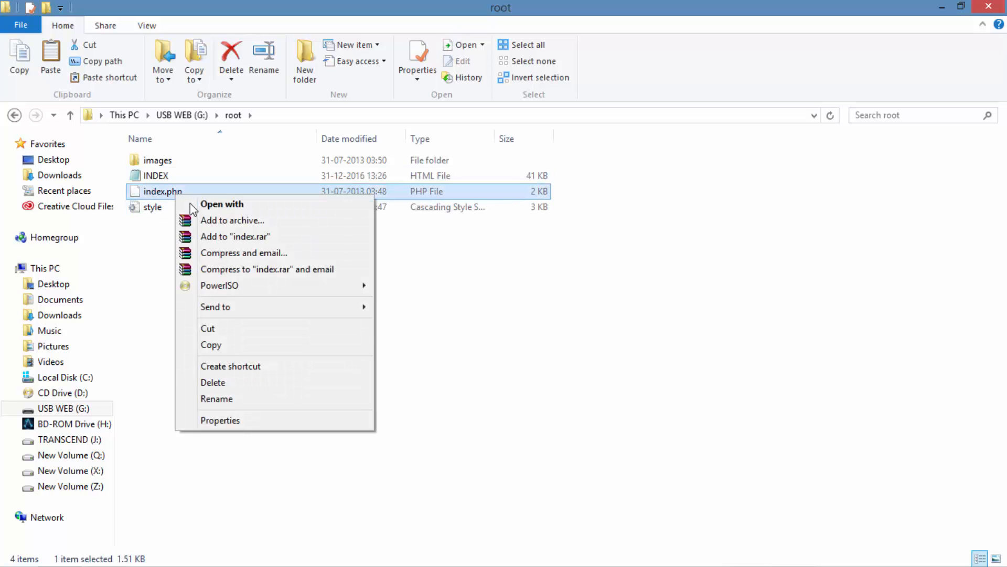
click(213, 382)
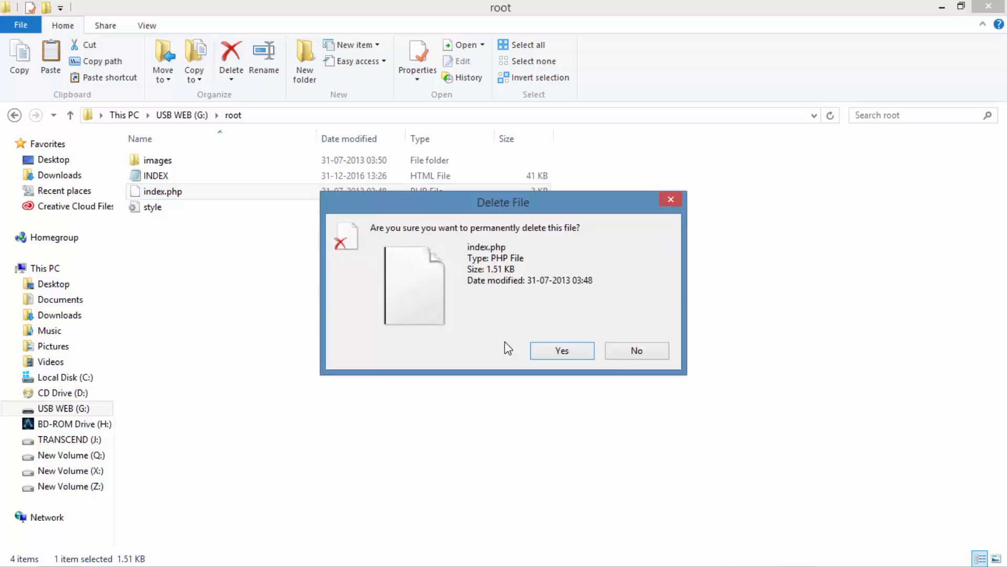
click(561, 350)
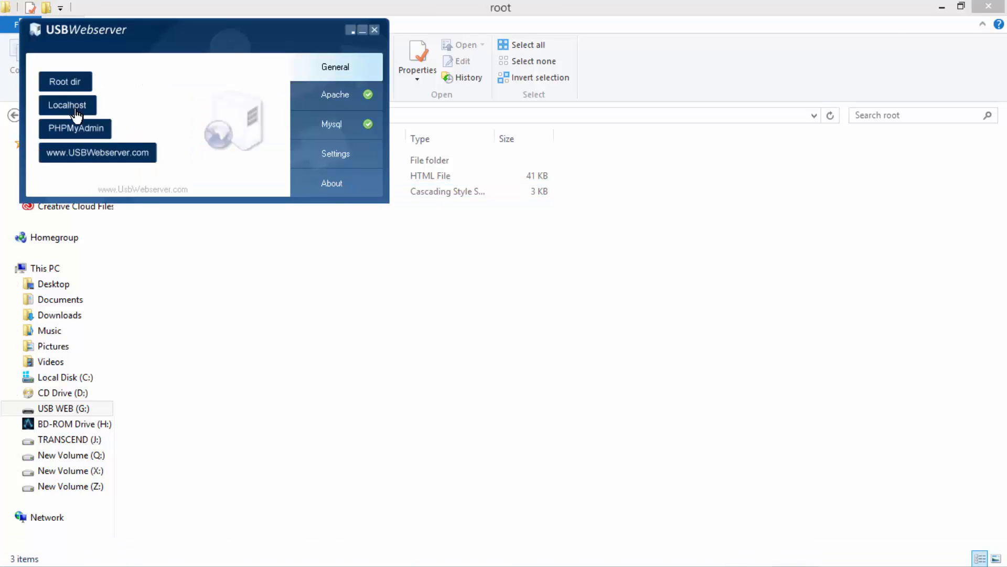
Open Localhost from the USBWebserver General tab to view the INDEX page
click(66, 105)
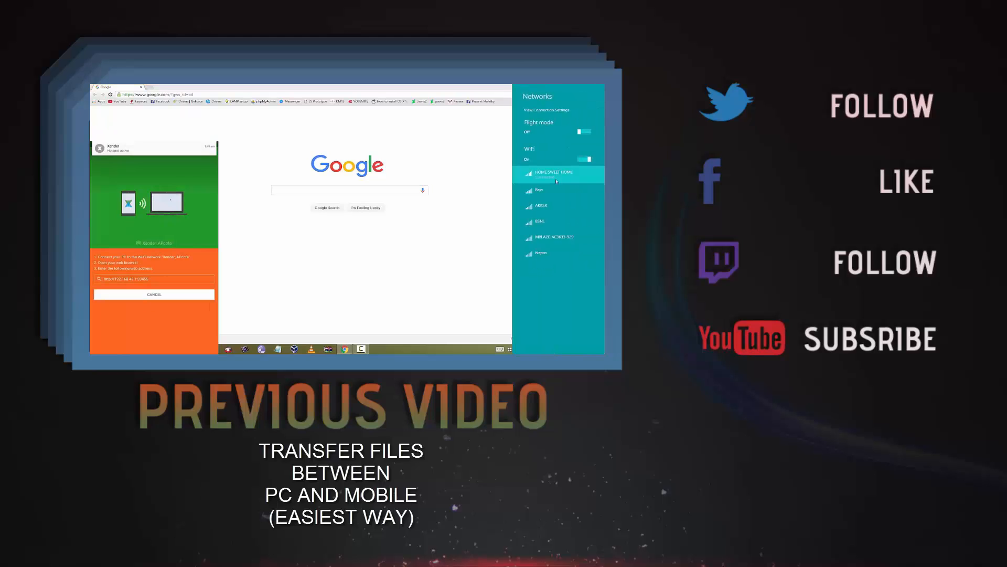
click(552, 173)
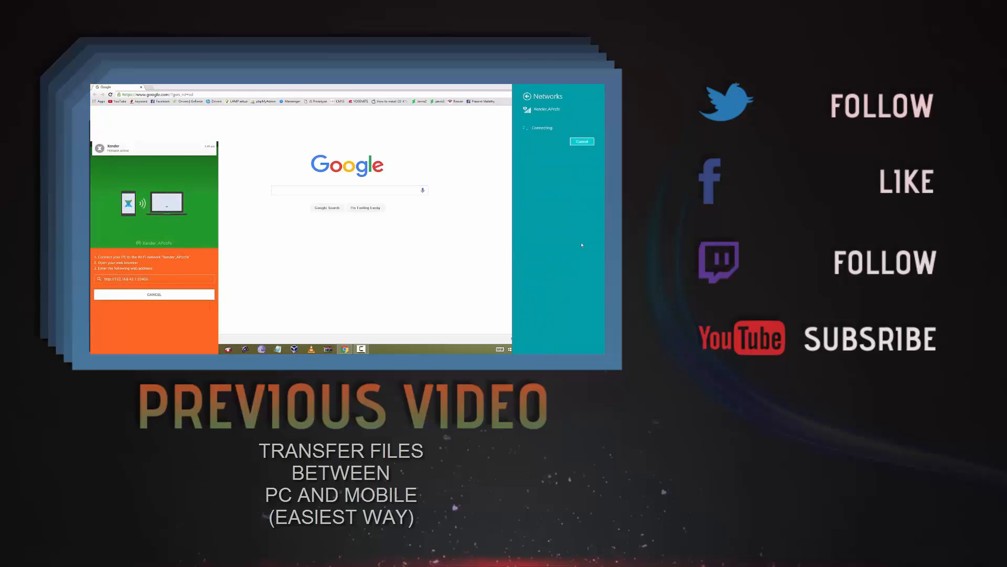